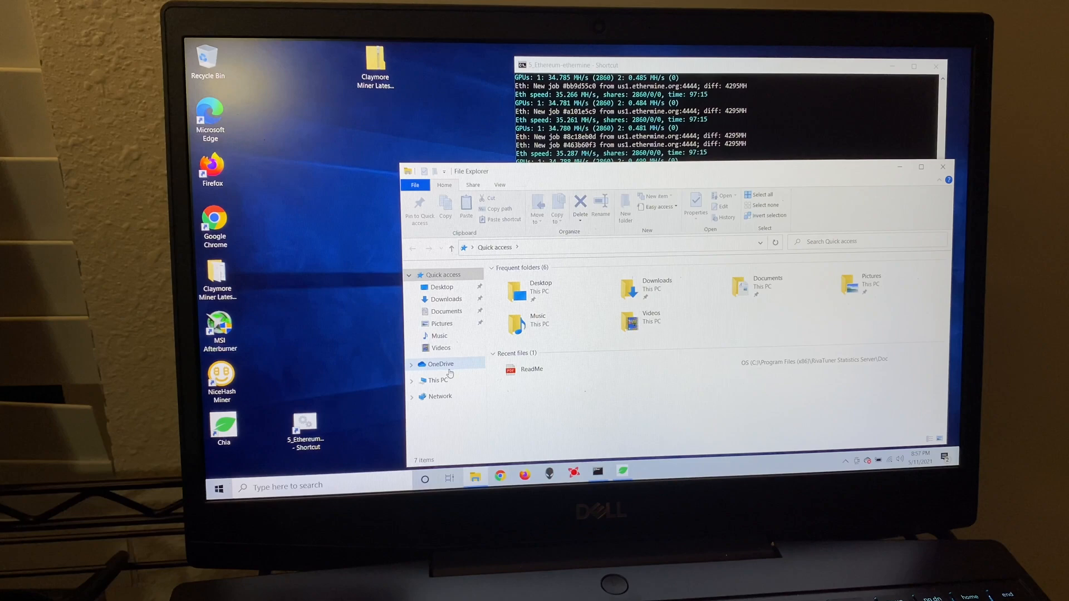
Navigate C: > Users > user folder > .chia > mainnet > log and open the debug log file.
left_click(439, 380)
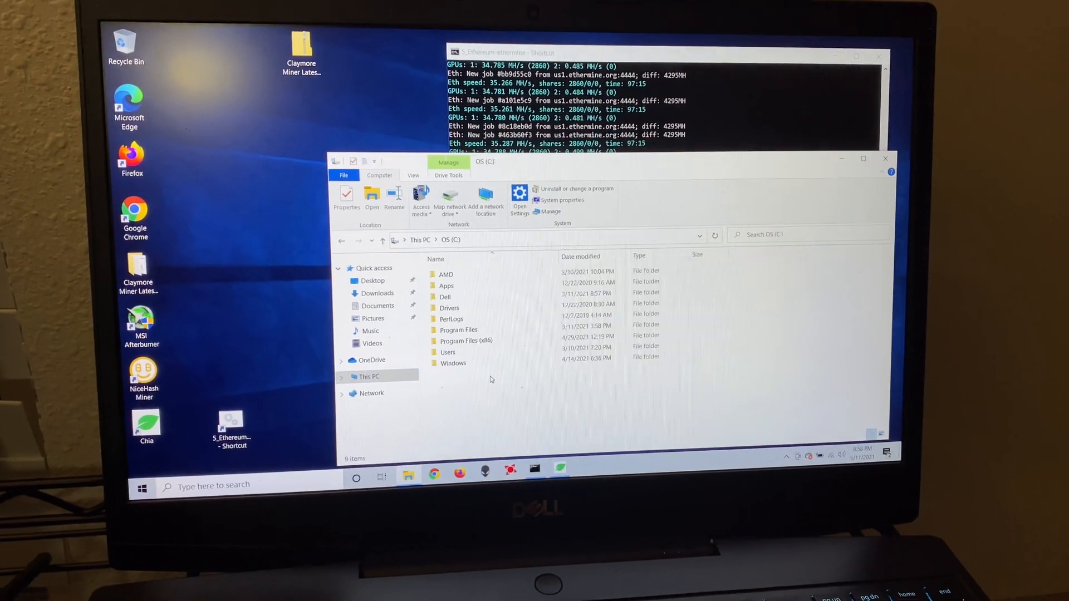
double_click(448, 354)
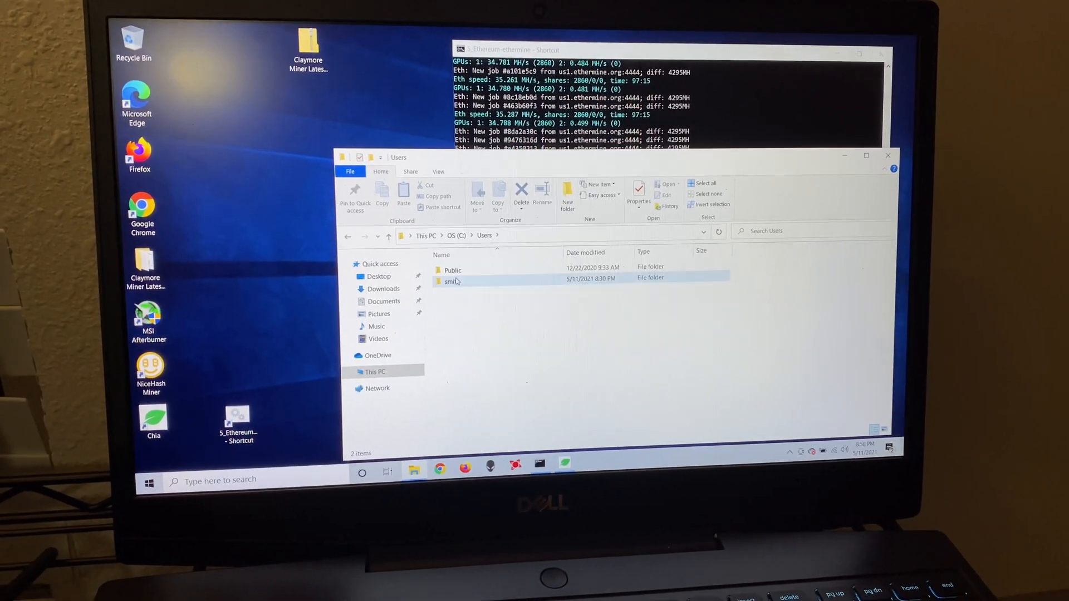
double_click(451, 281)
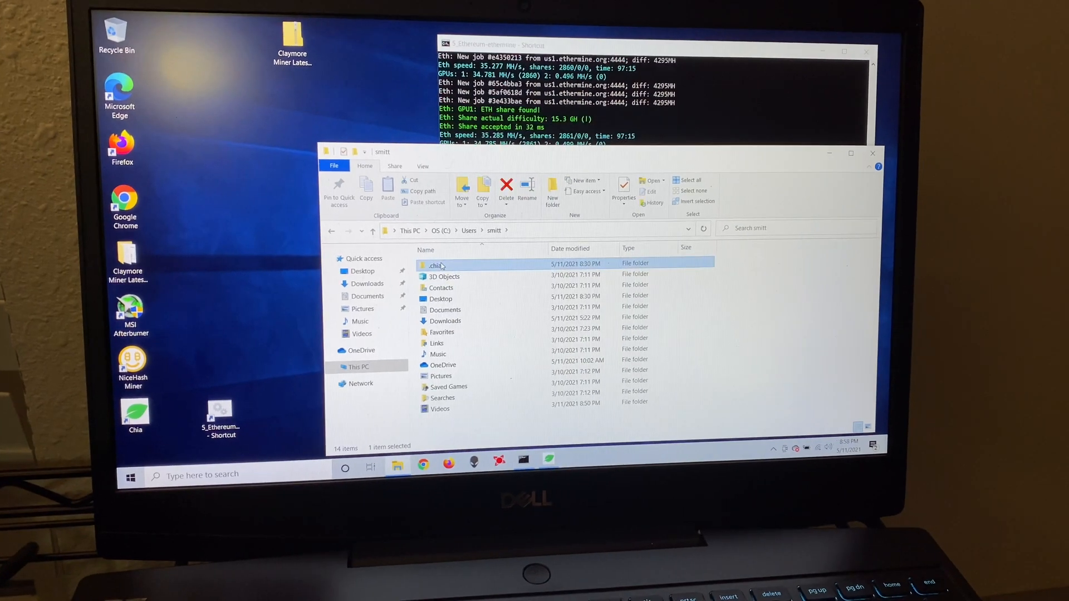
double_click(434, 265)
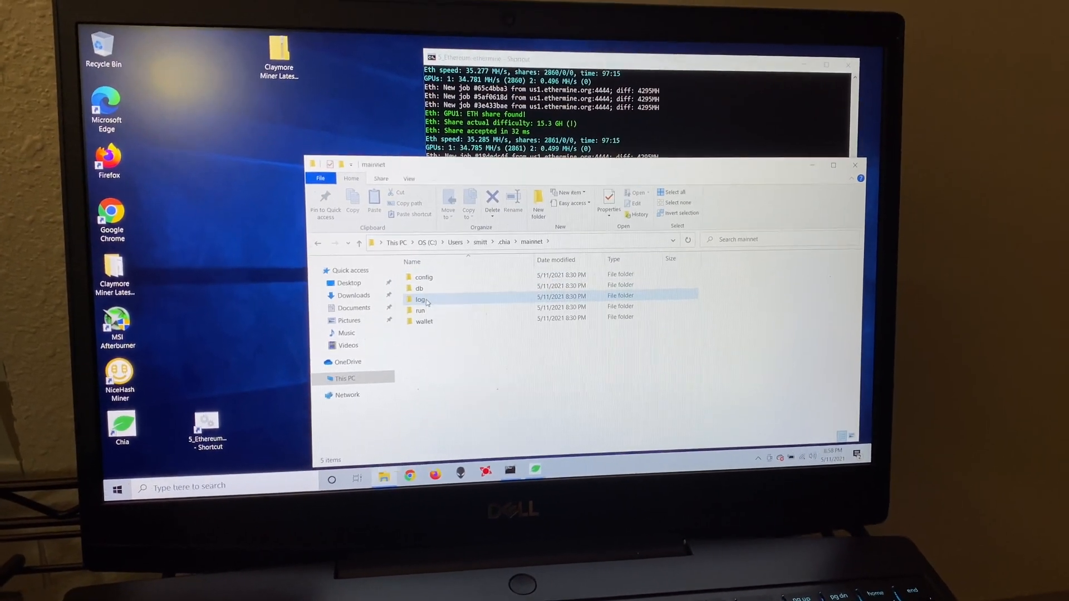
double_click(422, 300)
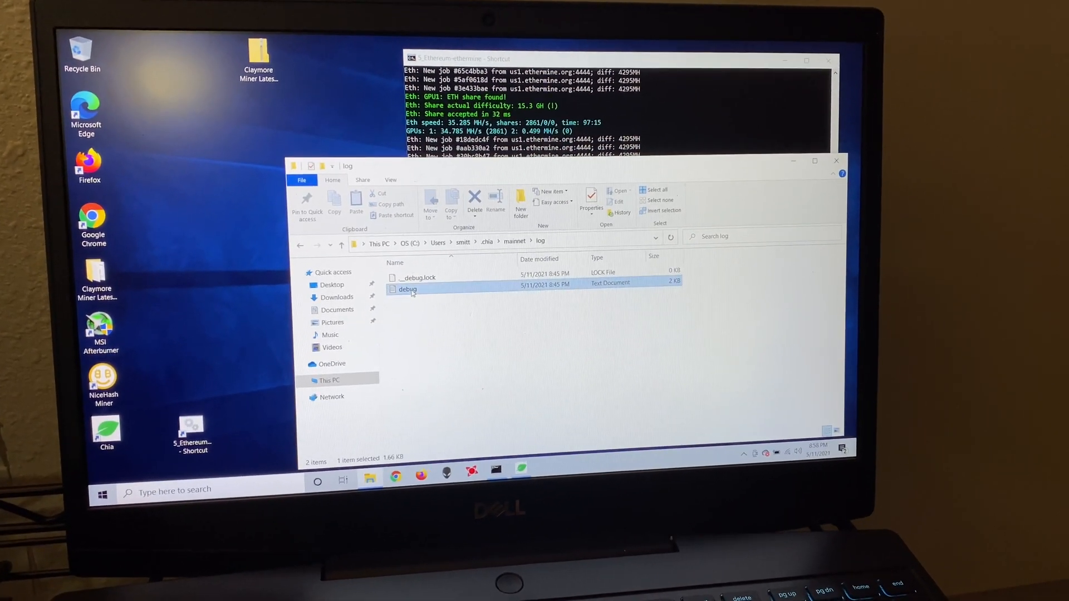
double_click(407, 290)
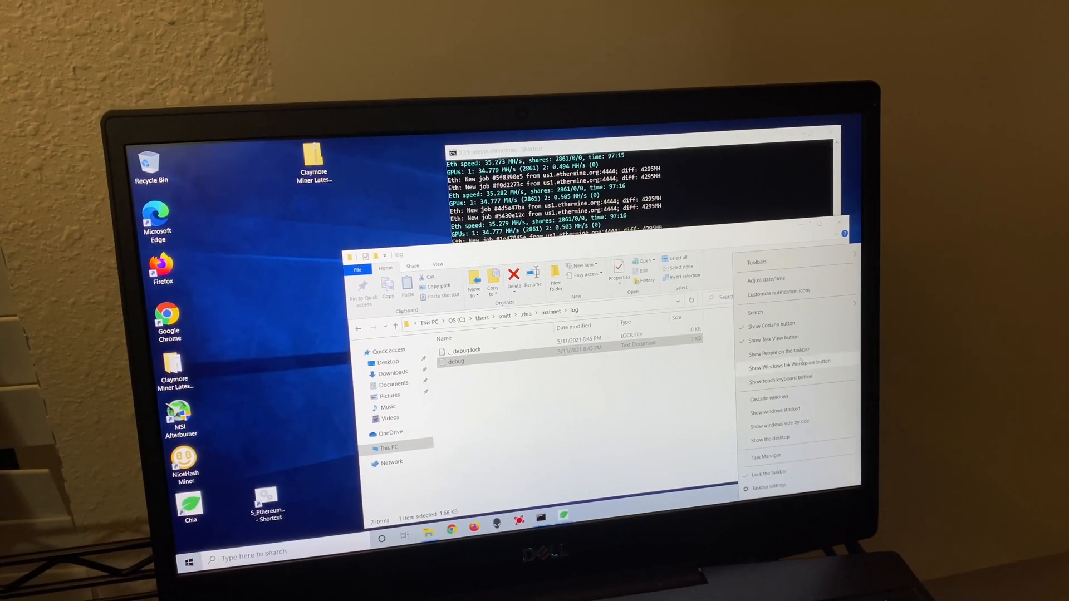
In Date & time, turn automatic time zone off, automatic time on, and run Sync now.
left_click(767, 278)
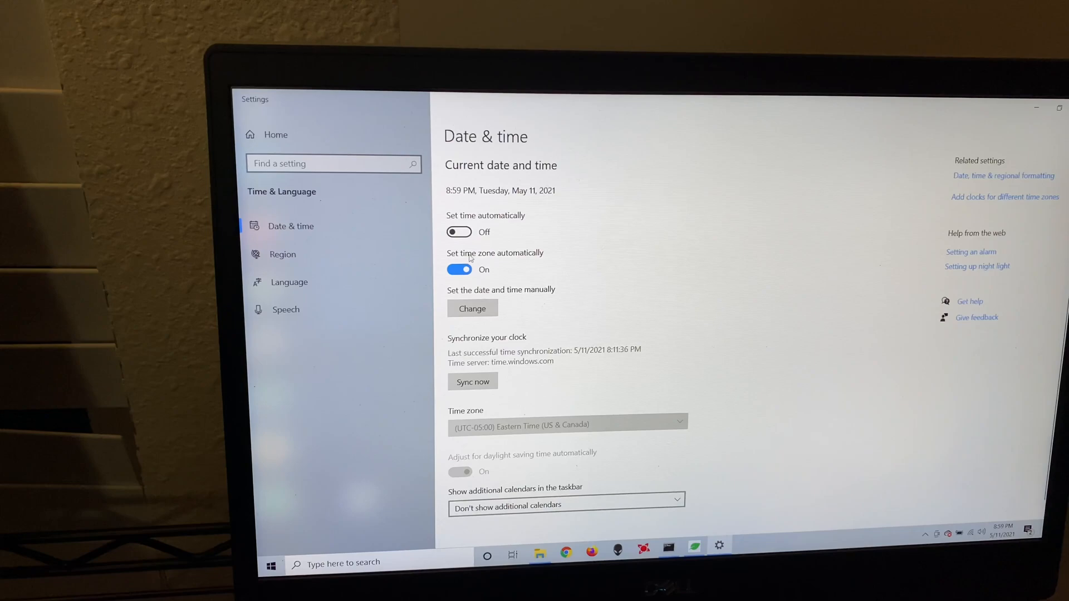
left_click(459, 270)
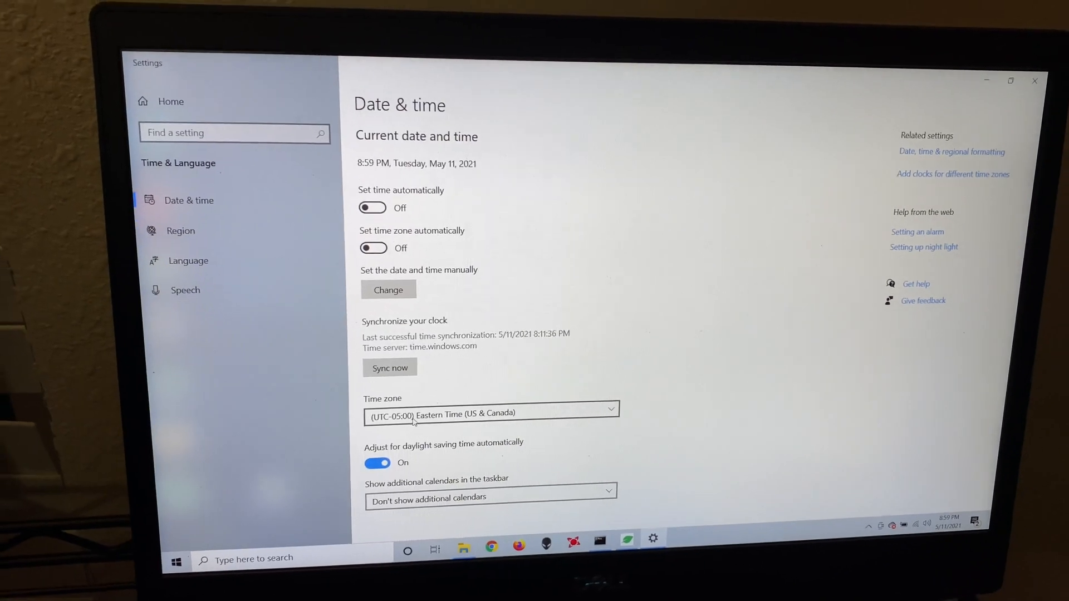
left_click(372, 207)
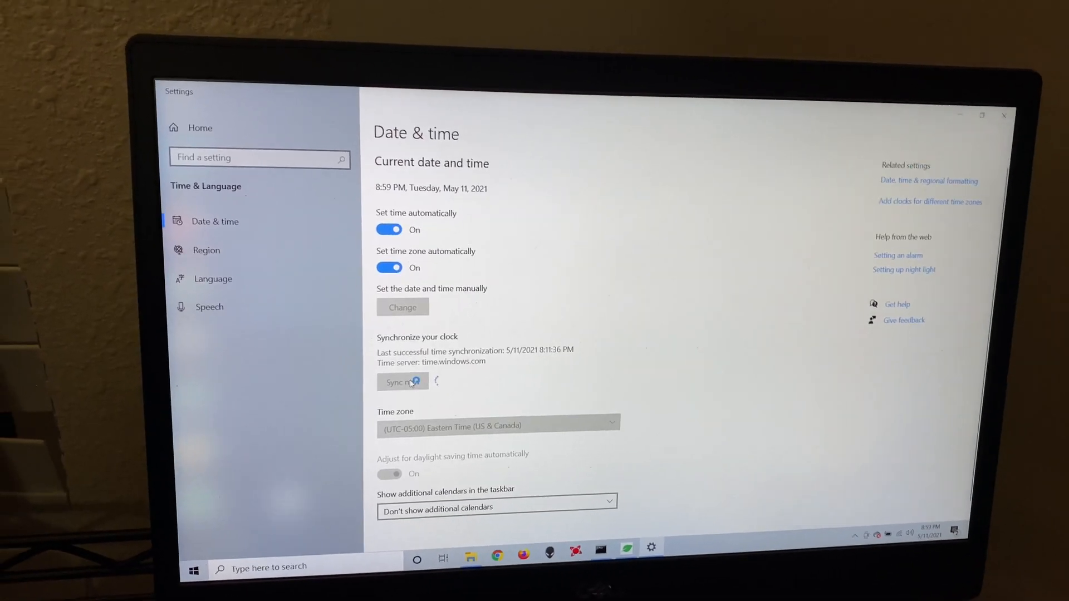
left_click(402, 382)
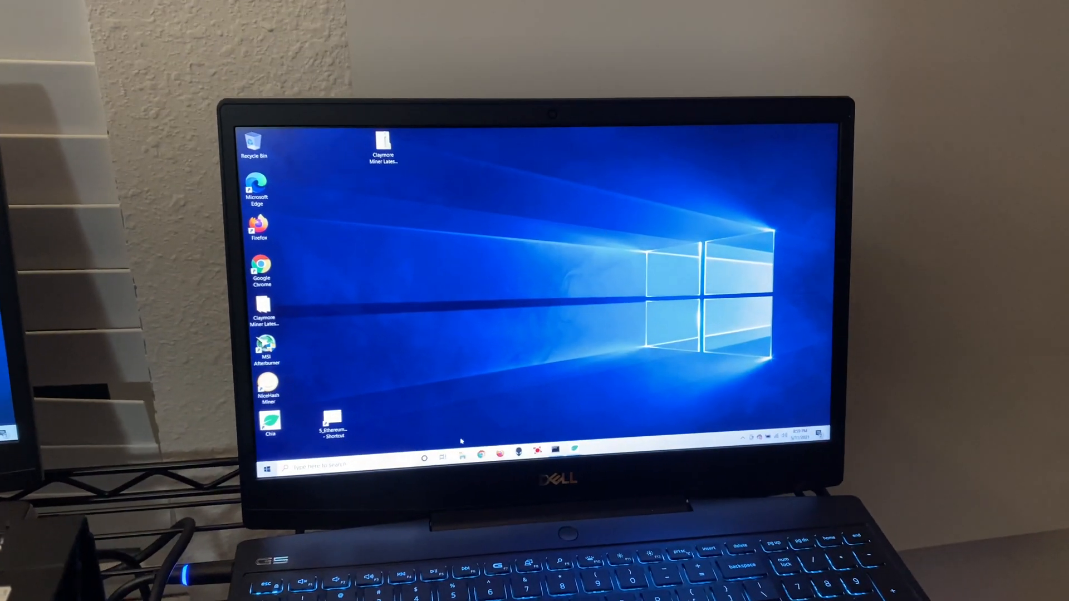
Navigate C: > Users and enter the user's home folder holding the chia data.
left_click(442, 457)
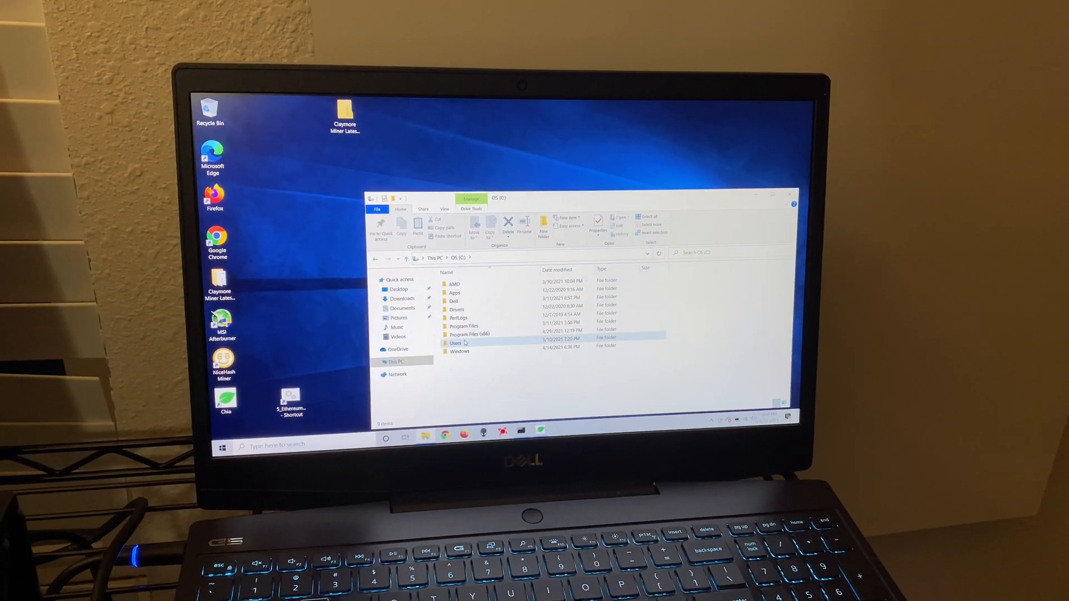
double_click(454, 344)
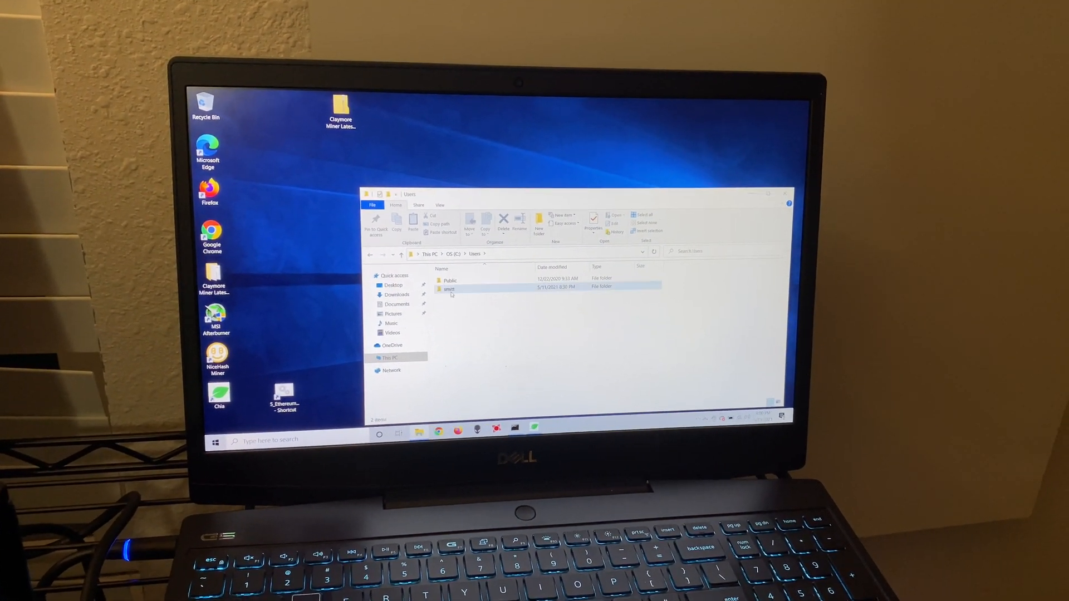
double_click(449, 290)
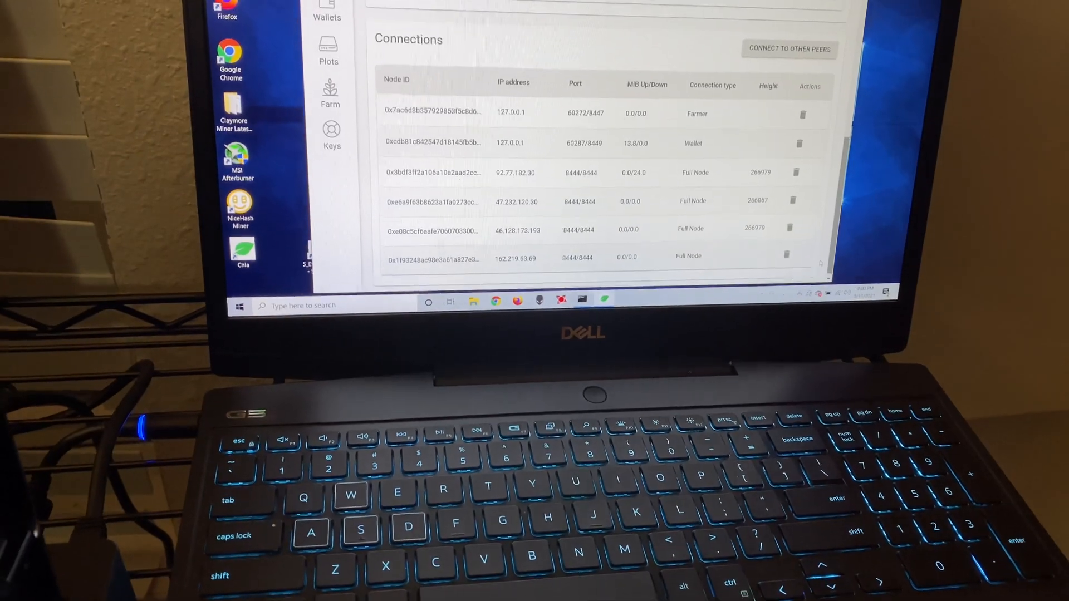
Show the Connect to other peers dialog from the Connections section.
scroll("down", 3)
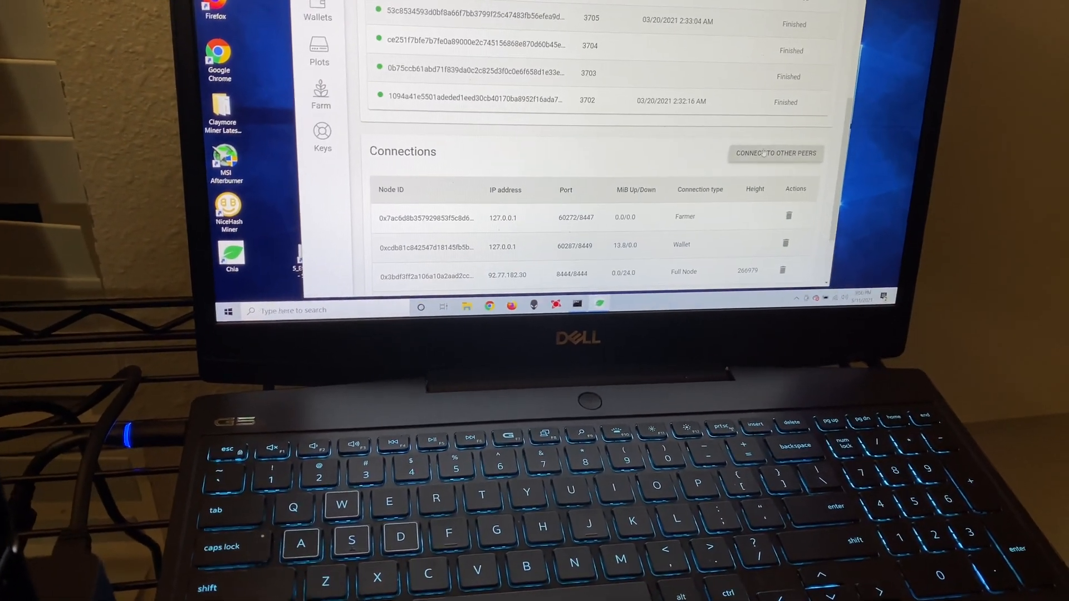
left_click(775, 153)
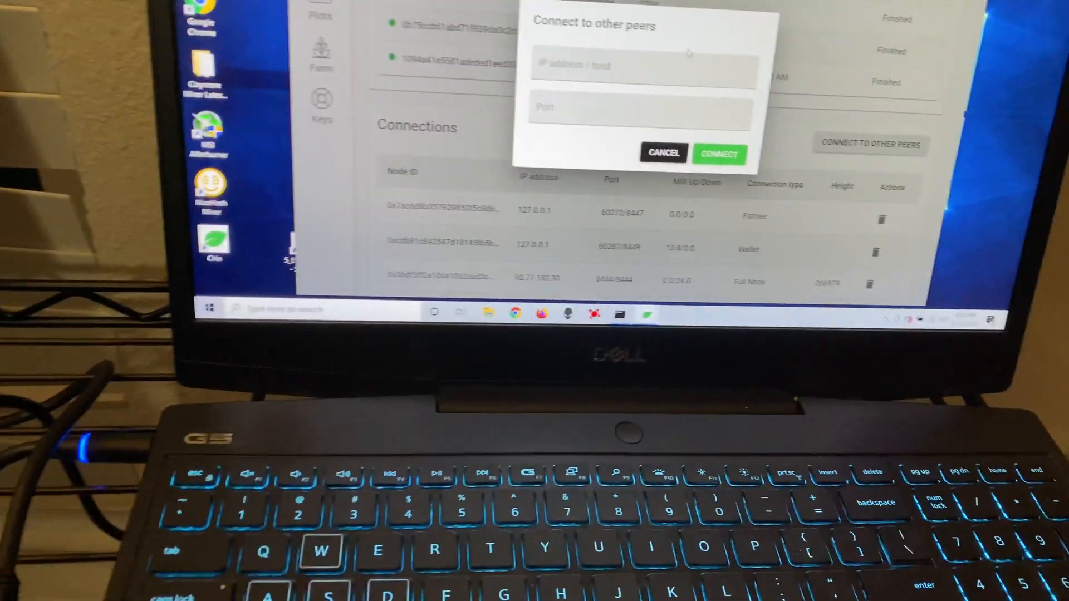